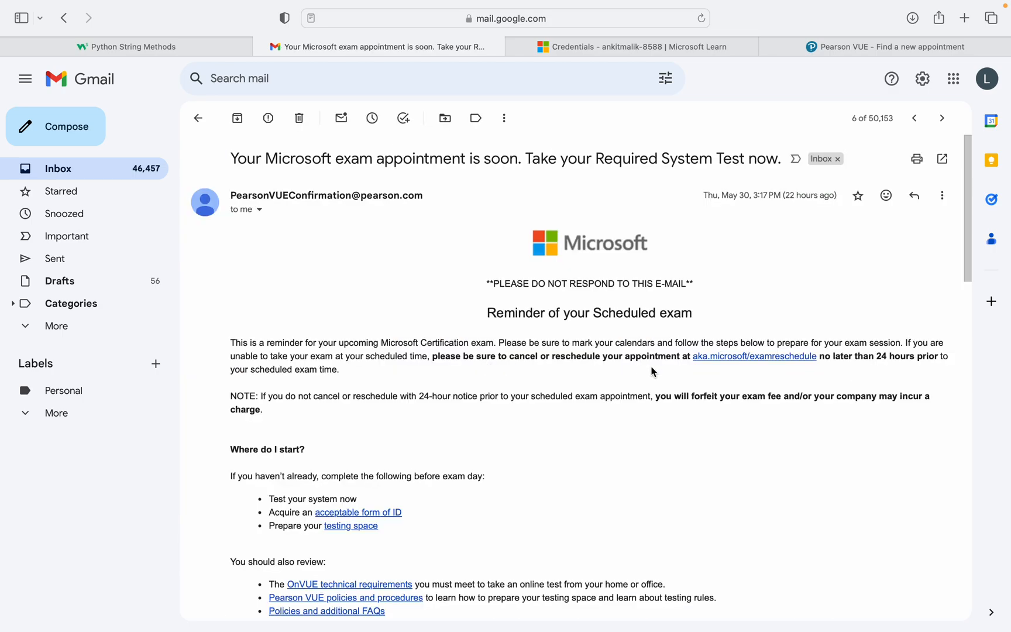
{"action": "mouse_move", "coordinate": [590, 362]}
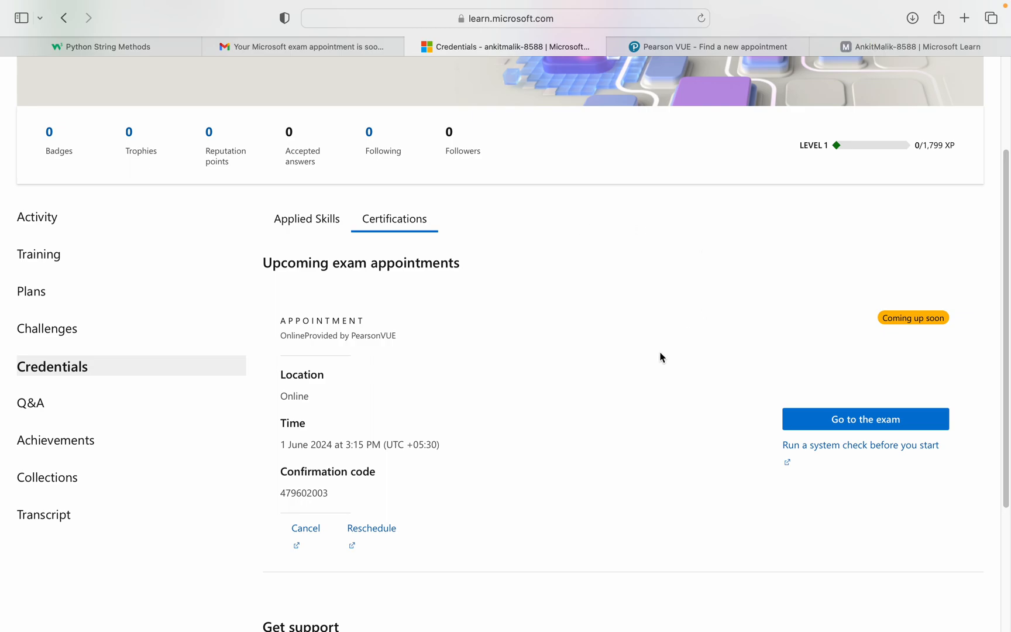
{"action": "mouse_move", "coordinate": [50, 204]}
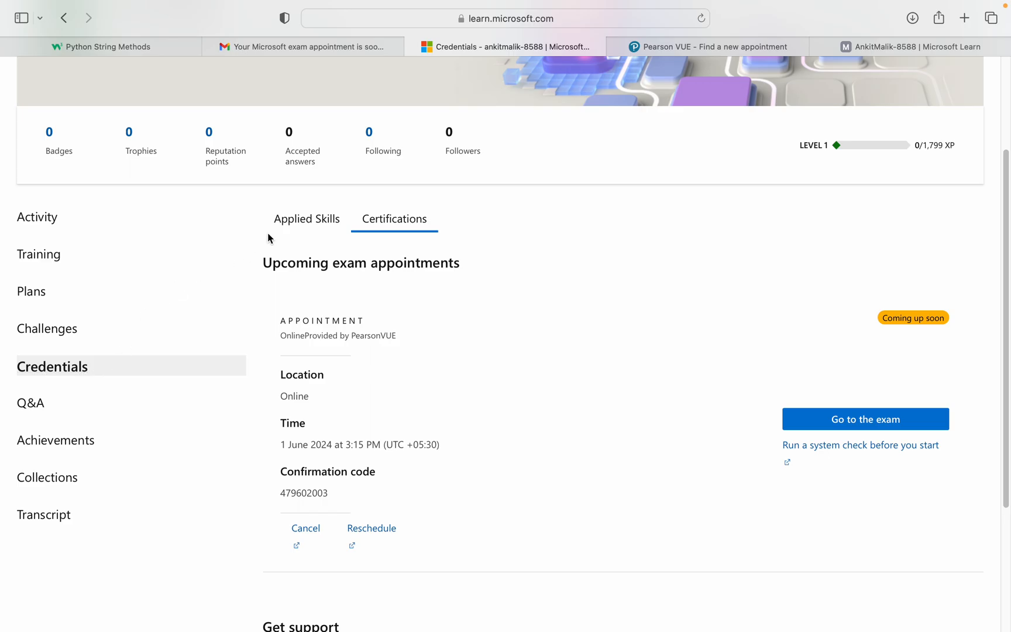
Step: Glance at applied skills credentials, then return to certifications and exam appointments
{"action": "left_click", "coordinate": [307, 219]}
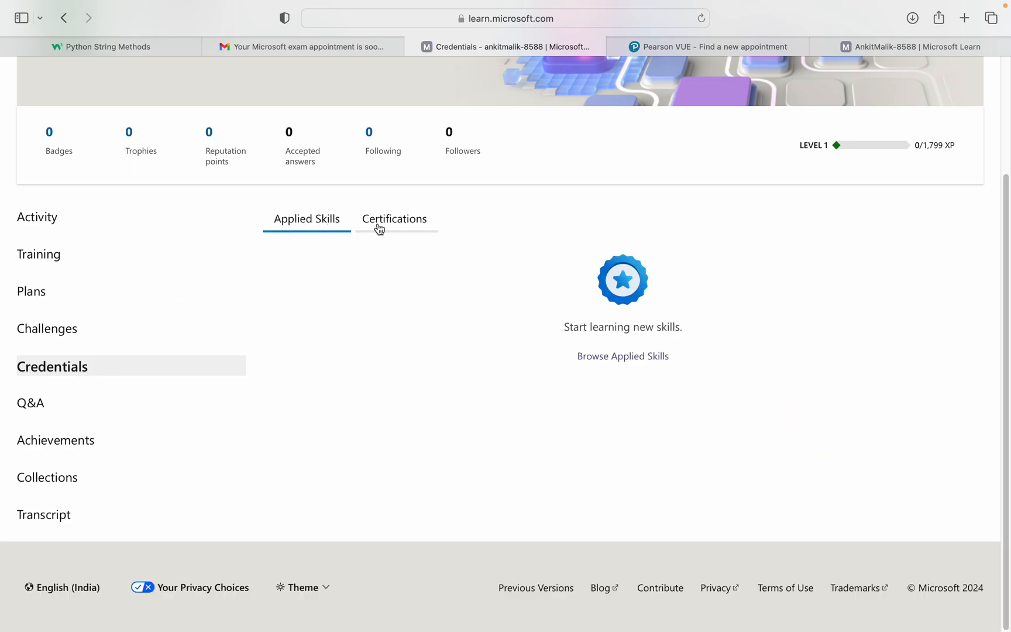
{"action": "left_click", "coordinate": [394, 219]}
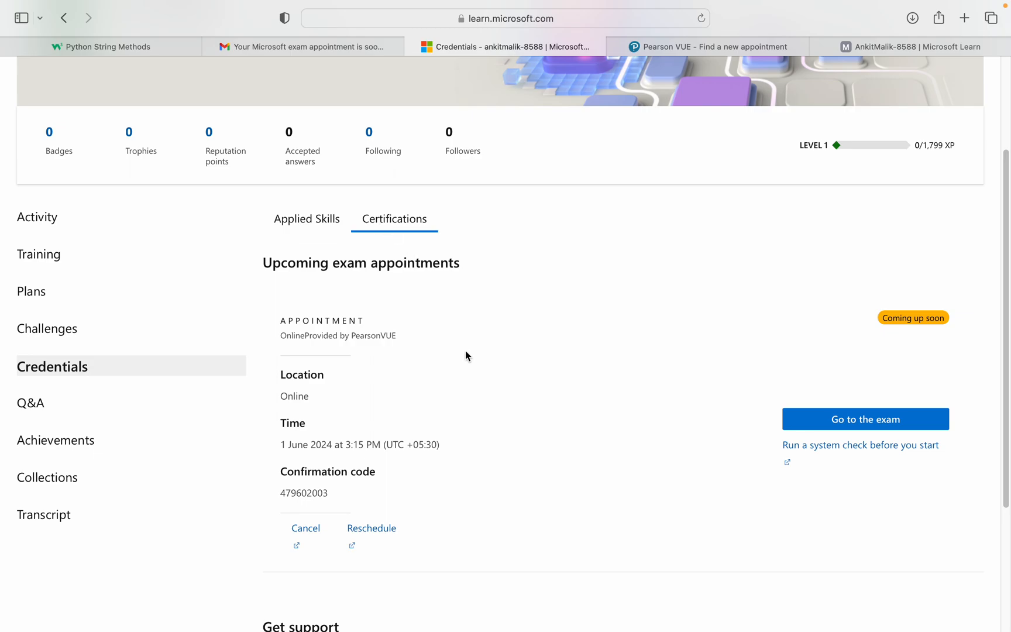
{"action": "mouse_move", "coordinate": [640, 432]}
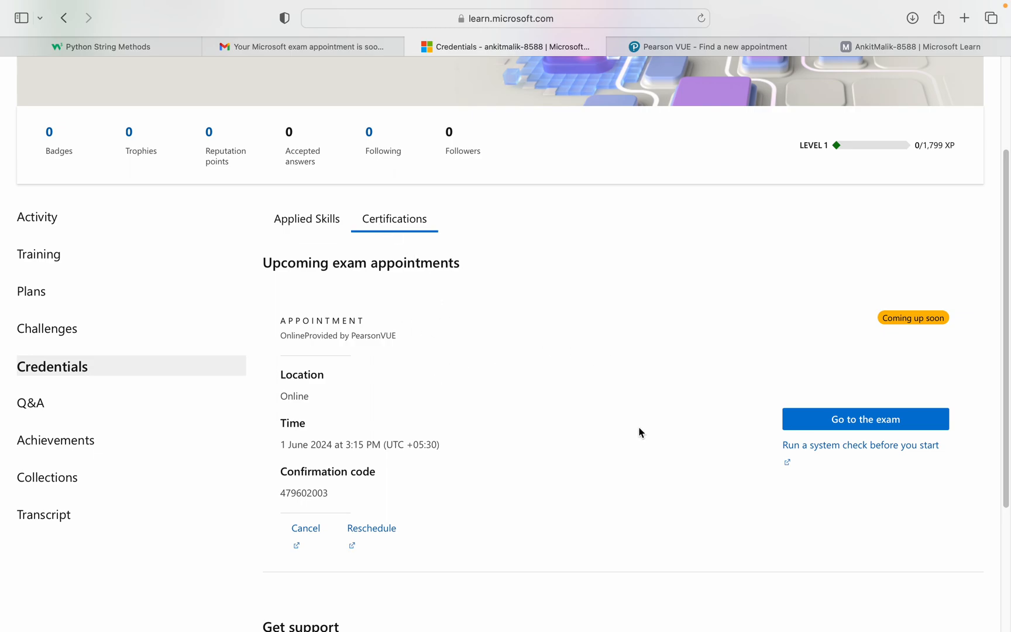
{"action": "mouse_move", "coordinate": [454, 510]}
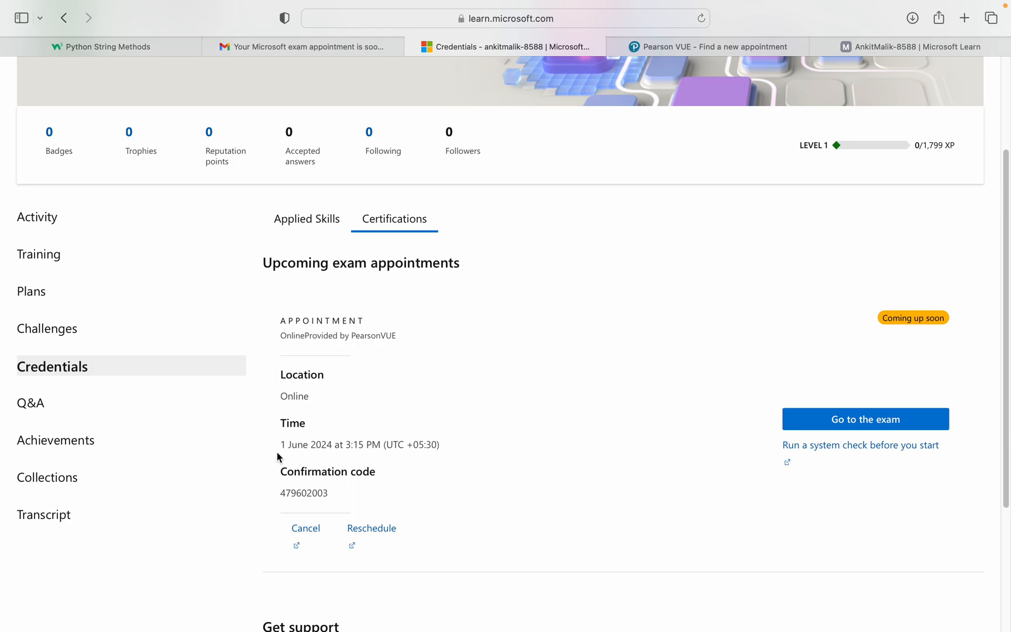
{"action": "mouse_move", "coordinate": [366, 465]}
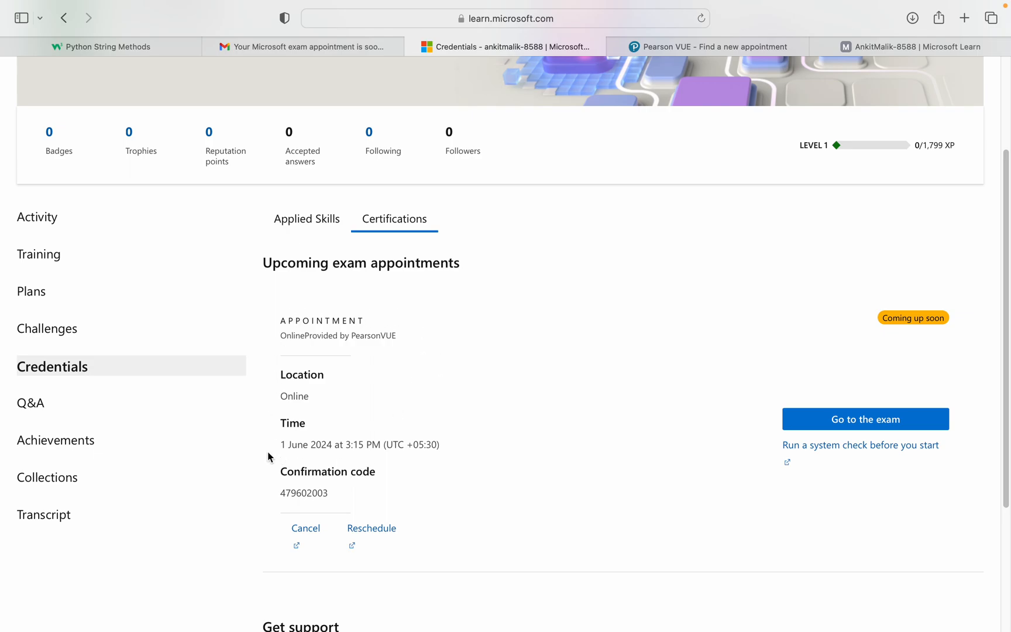
{"action": "mouse_move", "coordinate": [275, 519]}
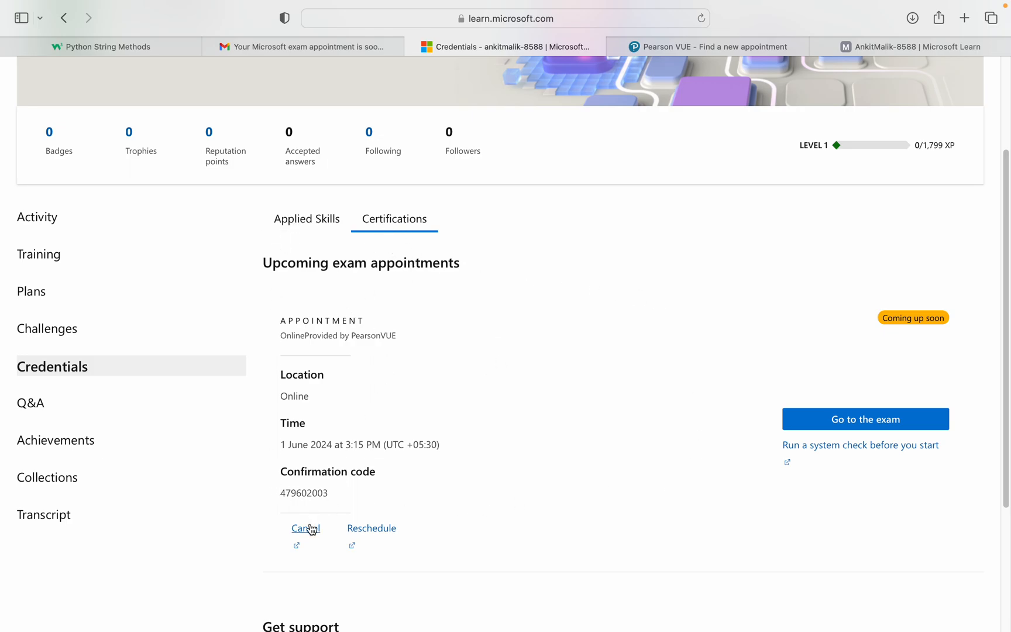
{"action": "mouse_move", "coordinate": [371, 527]}
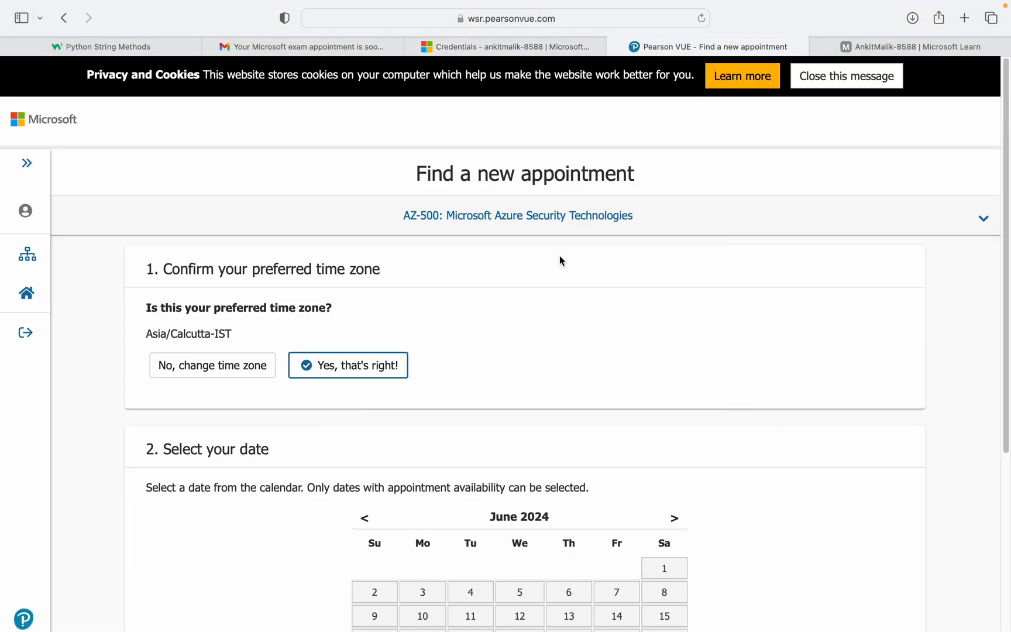
Step: Dismiss the cookie notice and choose June 8 as the new AZ-500 exam date
{"action": "left_click", "coordinate": [845, 75]}
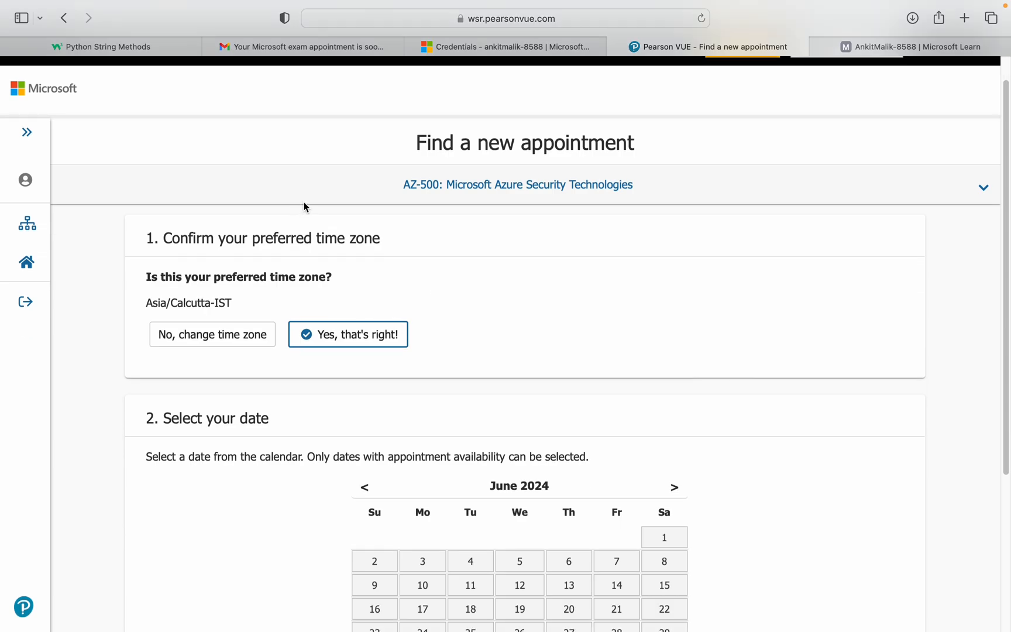
{"action": "mouse_move", "coordinate": [535, 404]}
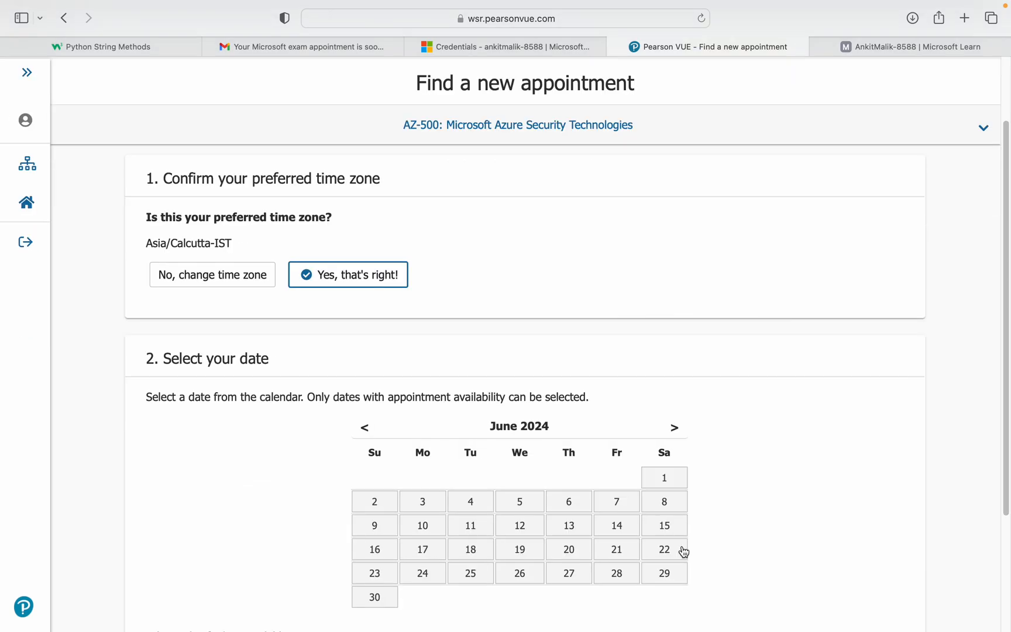
{"action": "scroll", "scroll_direction": "down", "scroll_amount": 3}
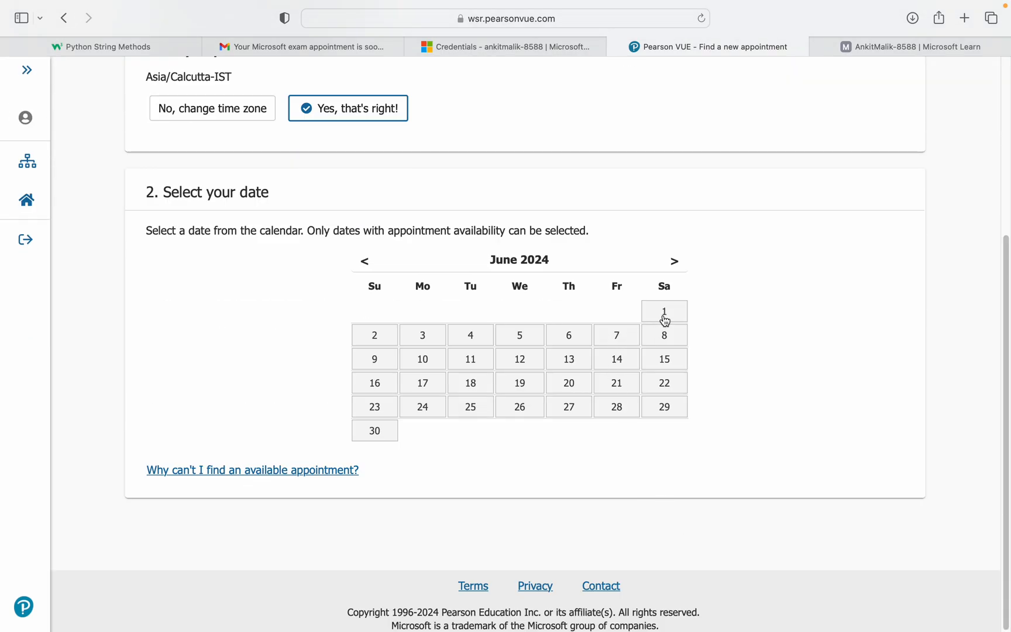
{"action": "mouse_move", "coordinate": [663, 340]}
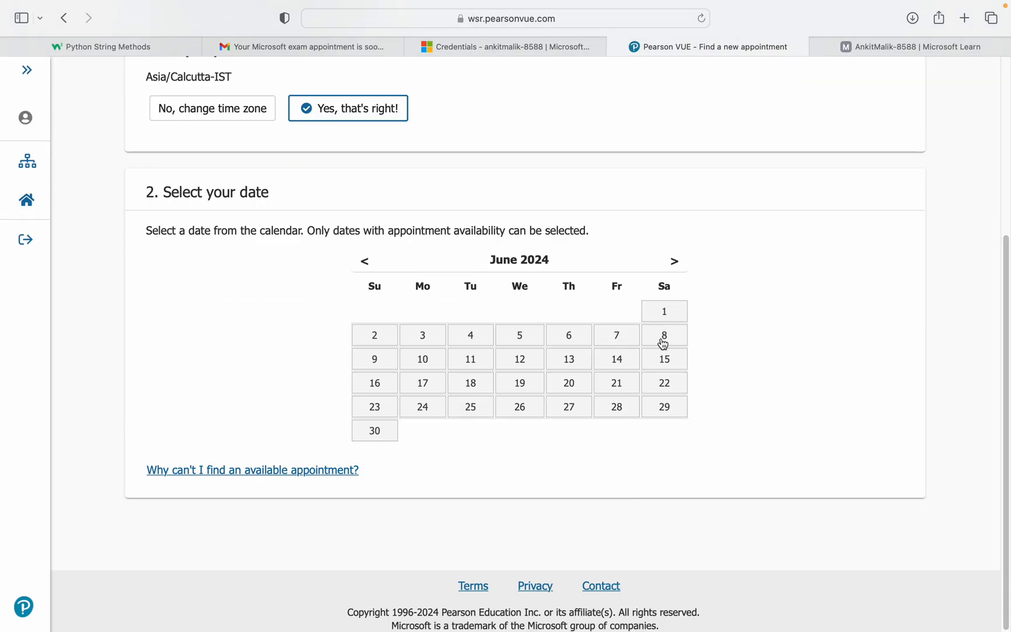
{"action": "left_click", "coordinate": [665, 335]}
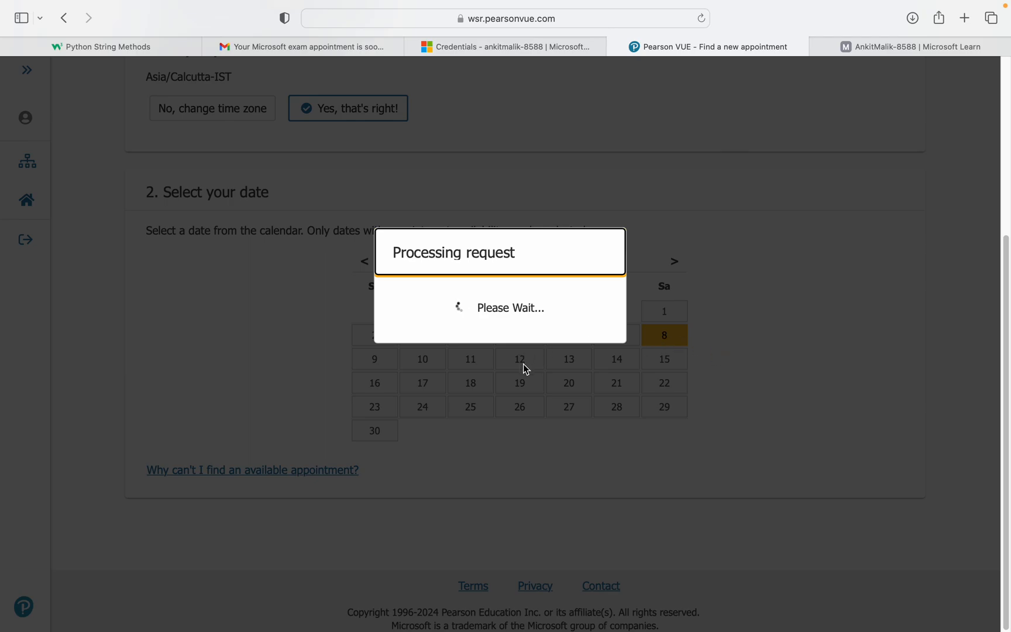